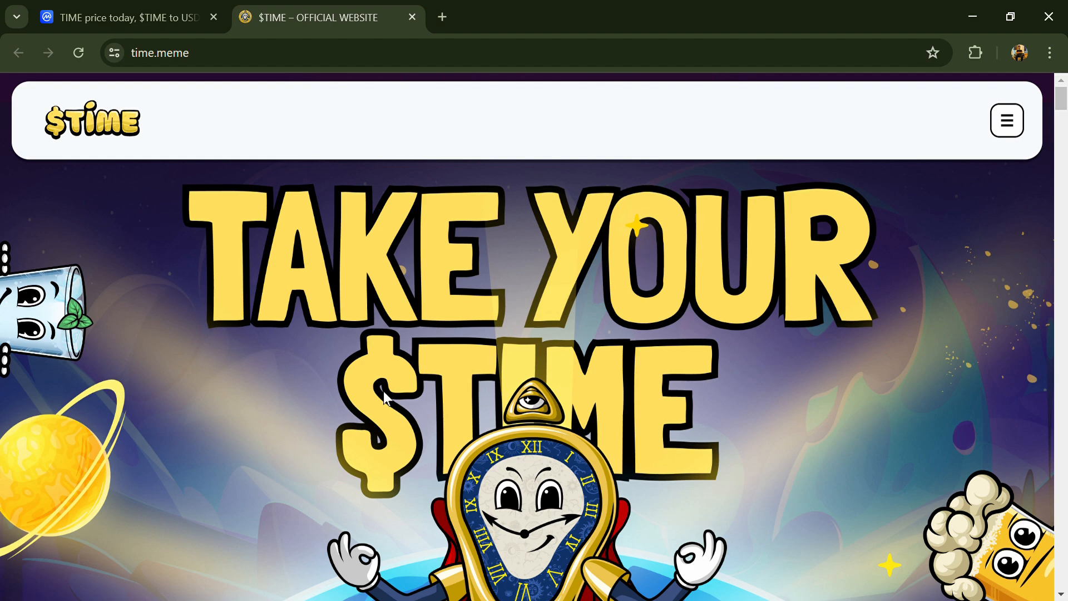
# - Scroll through the $TIME site's raffles and Wiki sections, then return to the CoinMarketCap TIME tab
pyautogui.scroll(-3)
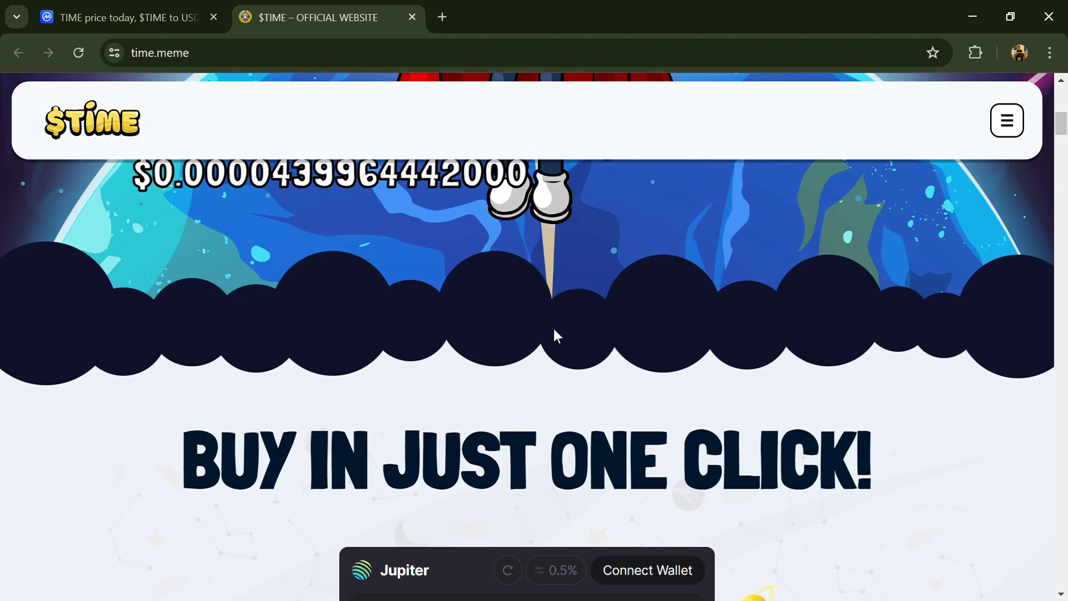
pyautogui.scroll(-3)
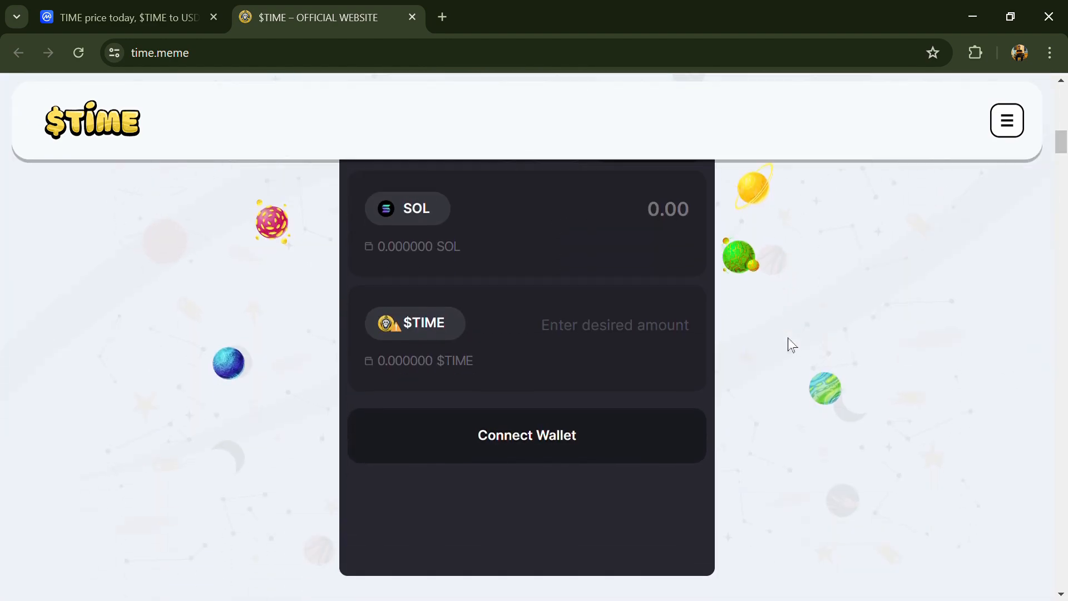
pyautogui.scroll(-3)
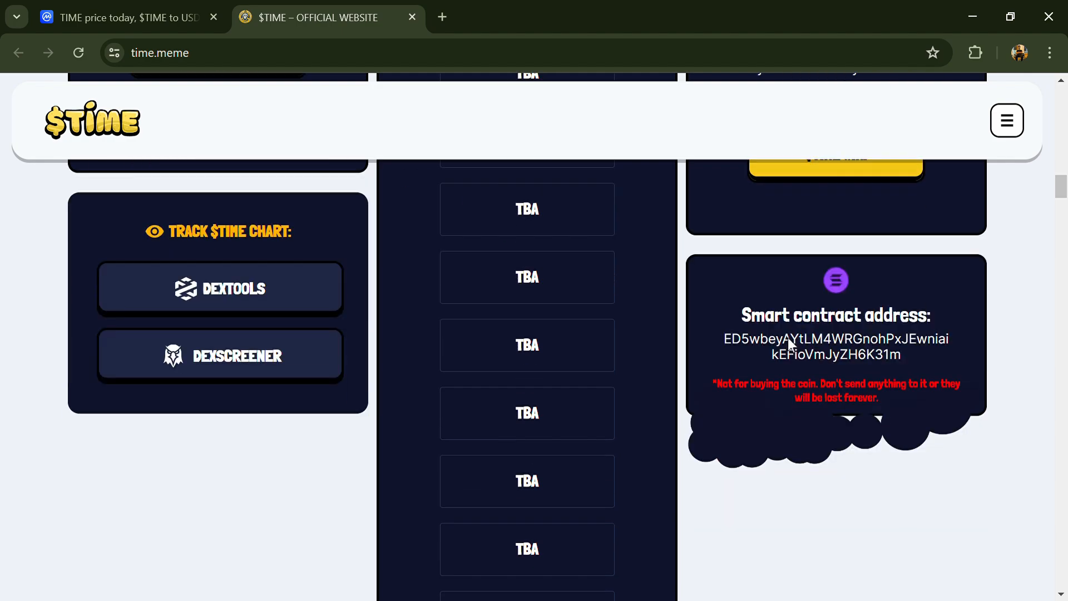
pyautogui.scroll(-3)
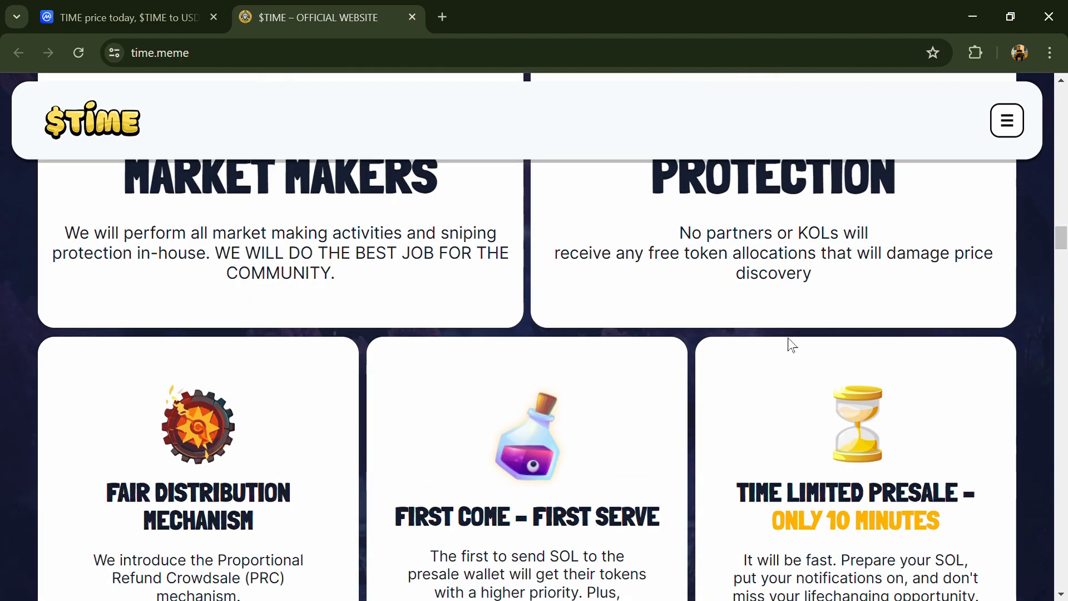
pyautogui.scroll(-3)
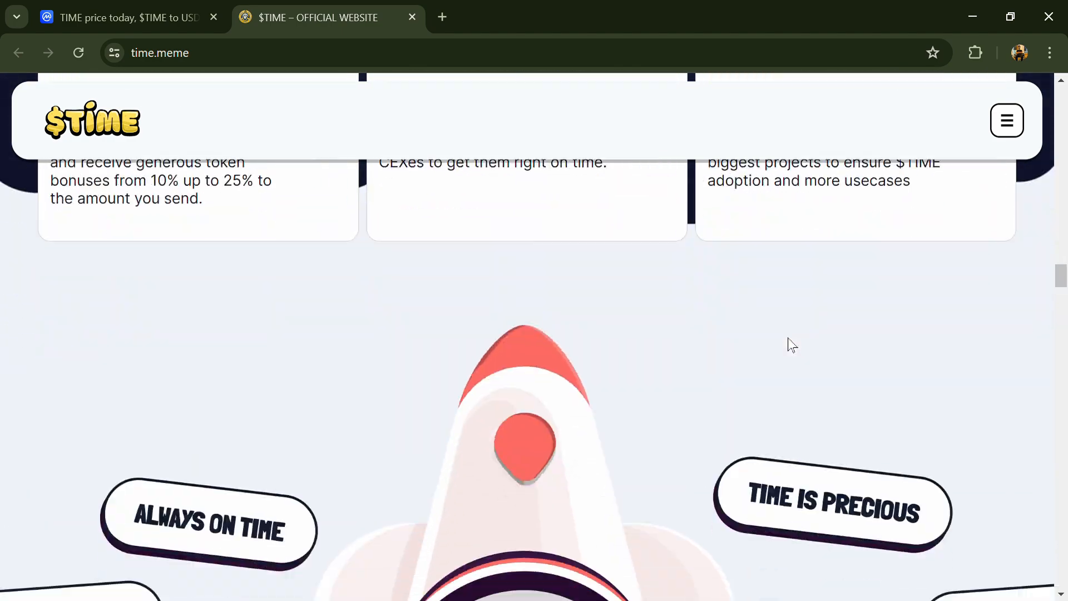
pyautogui.scroll(-3)
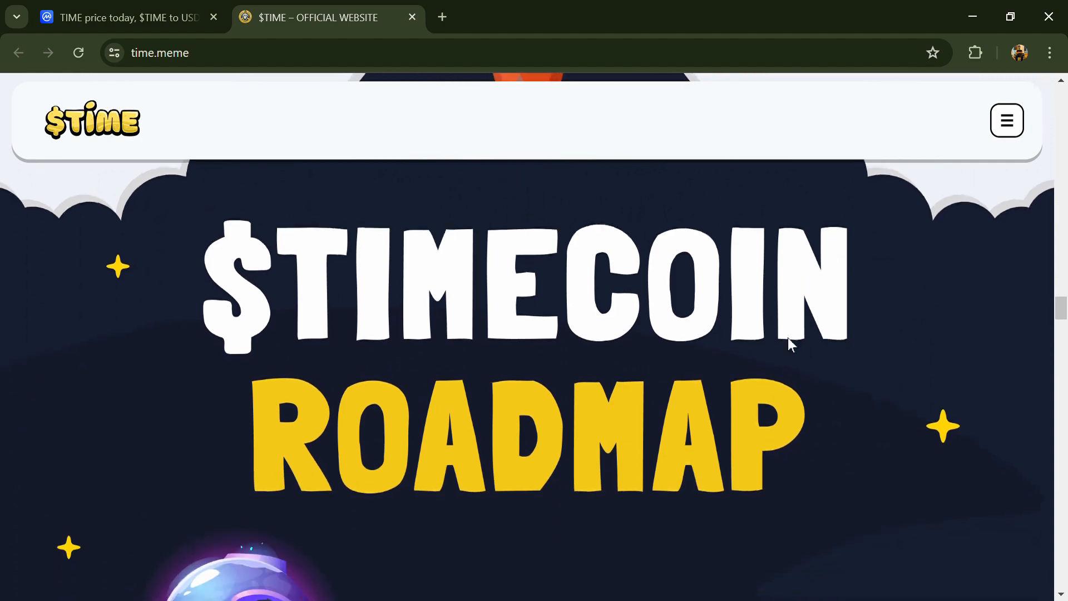
pyautogui.scroll(-3)
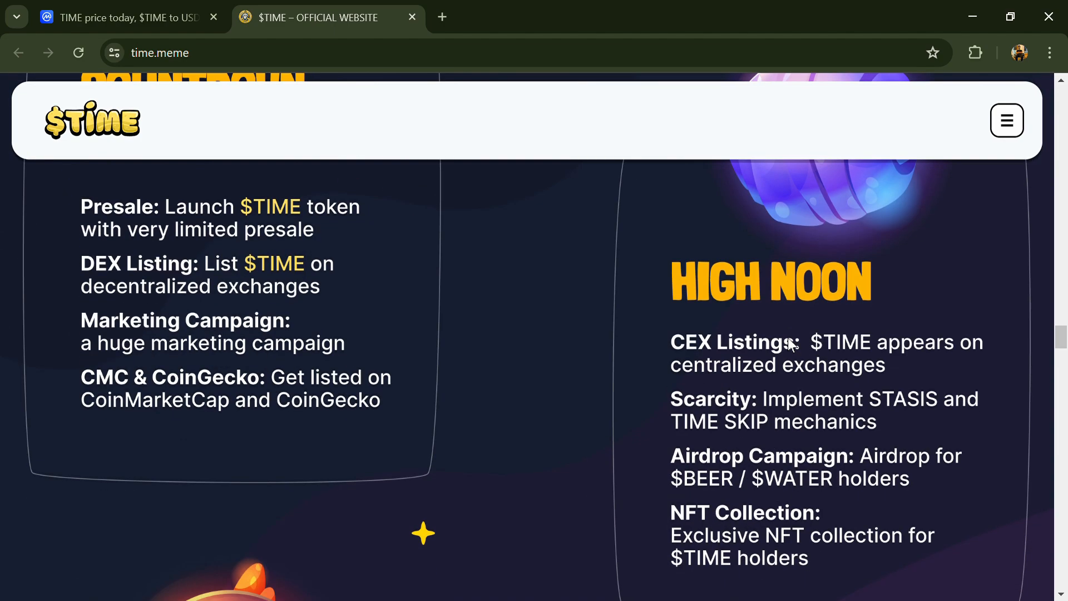
pyautogui.scroll(-3)
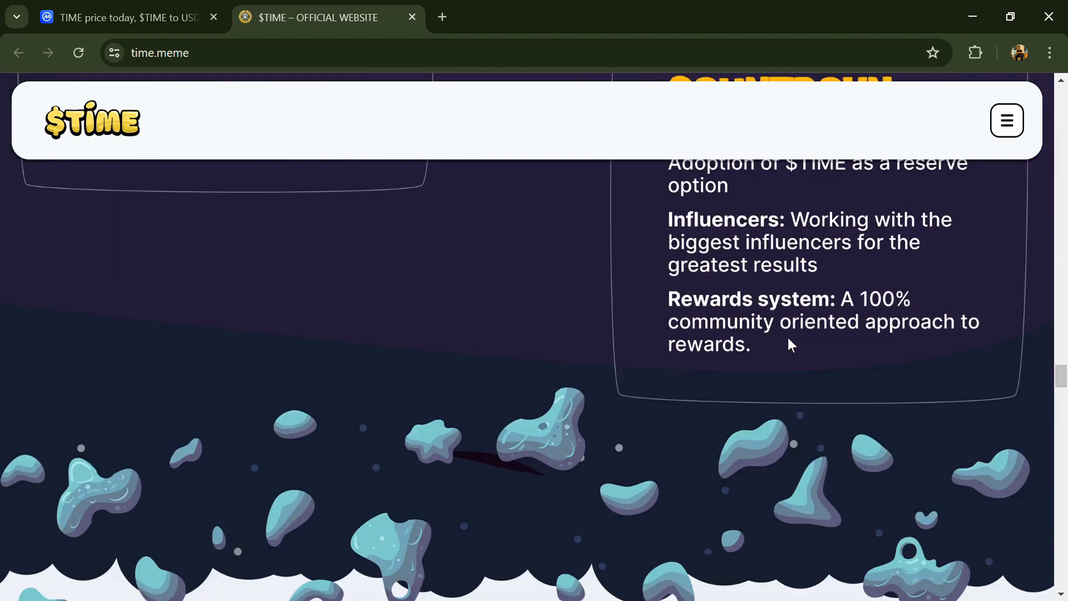
pyautogui.scroll(-3)
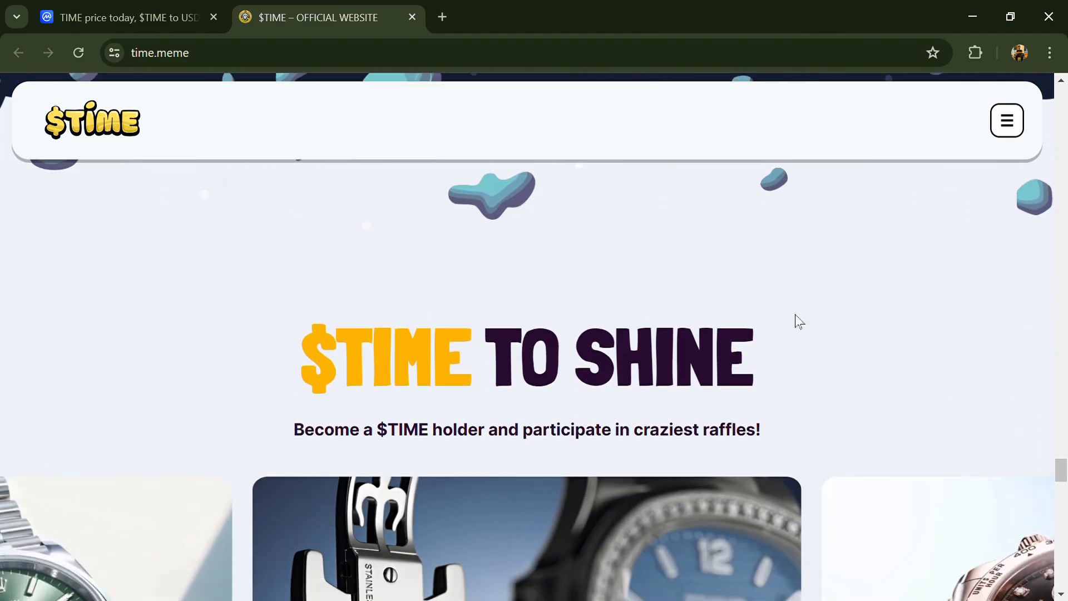
pyautogui.scroll(-3)
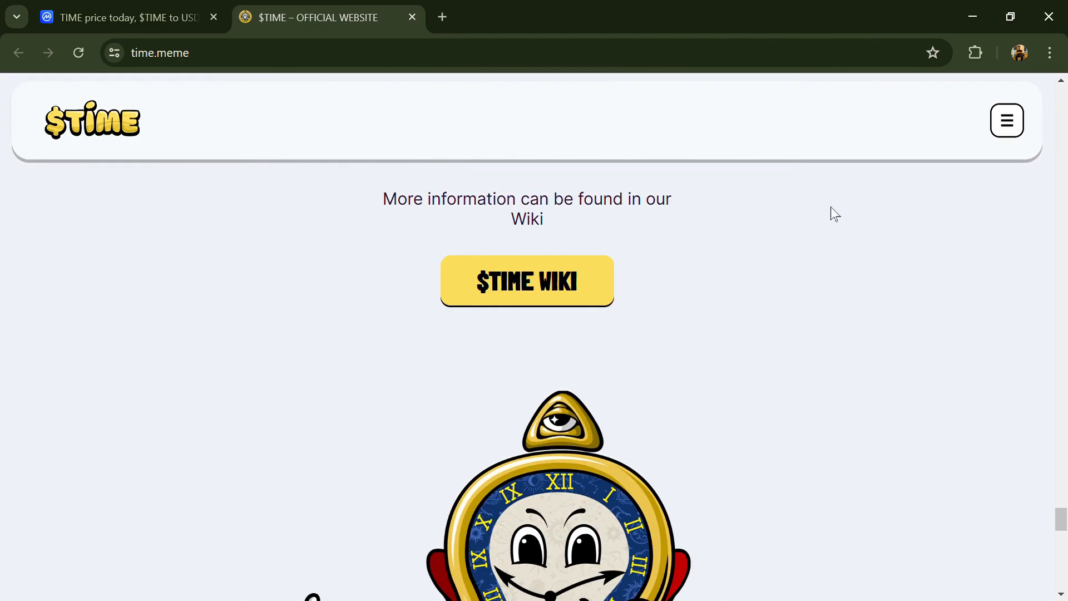
pyautogui.scroll(-3)
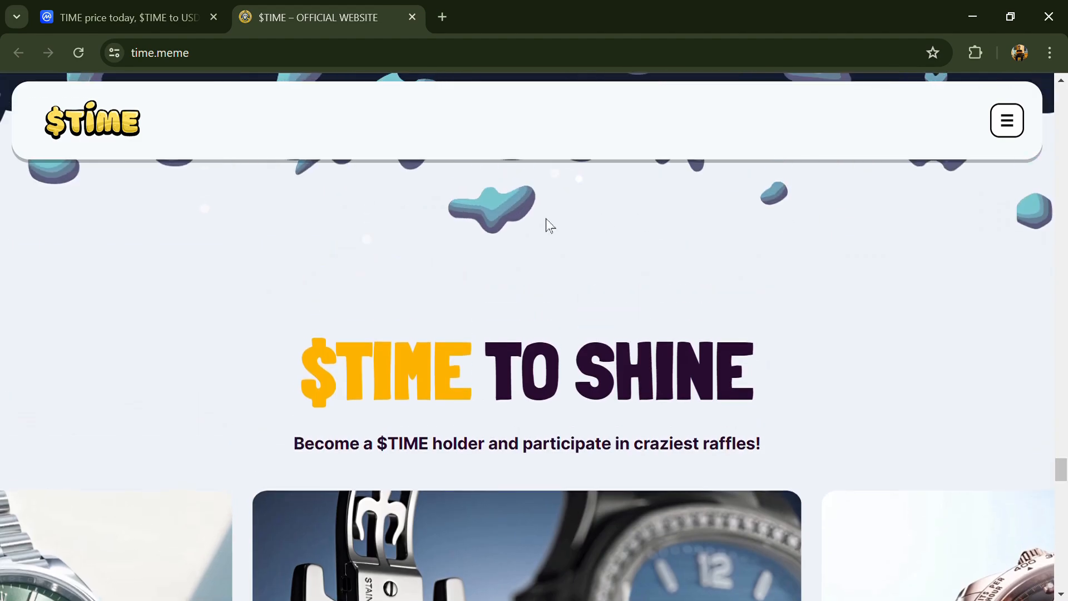
pyautogui.scroll(-3)
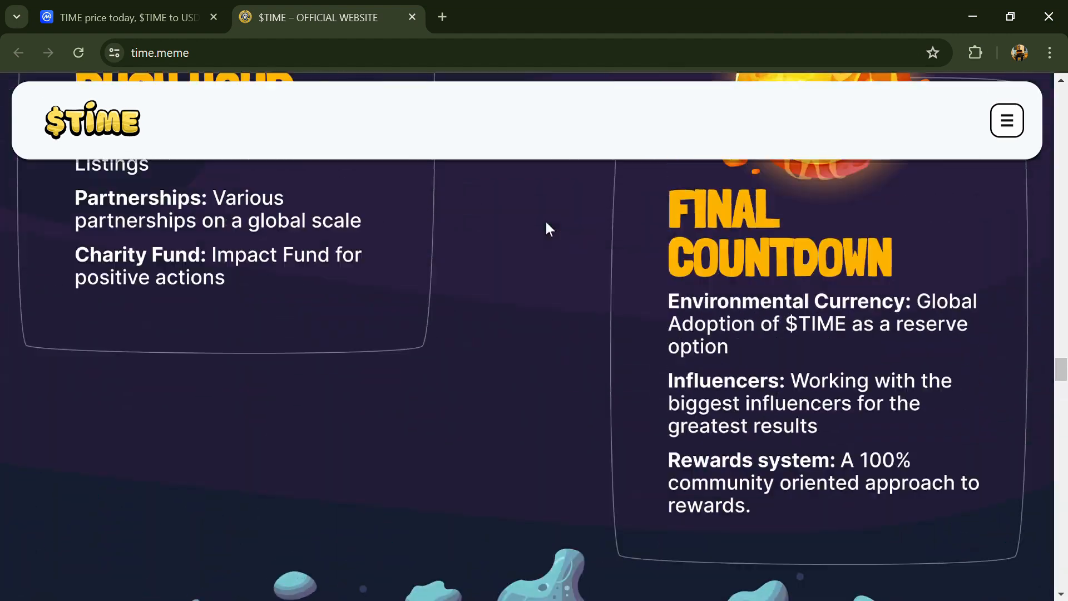
pyautogui.click(122, 17)
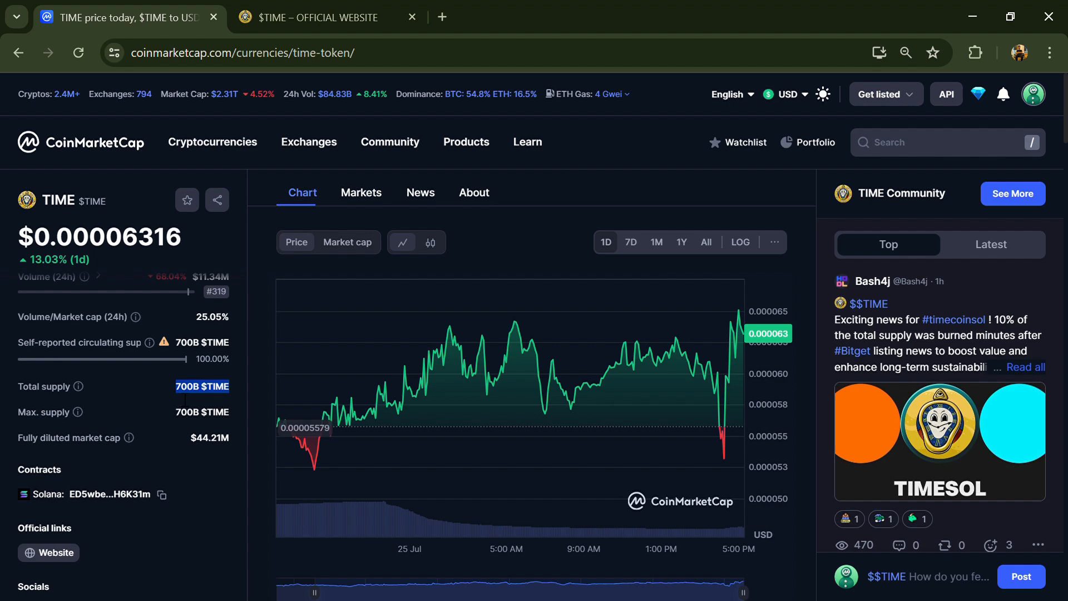
# - Highlight the 700B $TIME total supply, then show the Markets list with pairs like Raydium and Orca
pyautogui.doubleClick(202, 342)
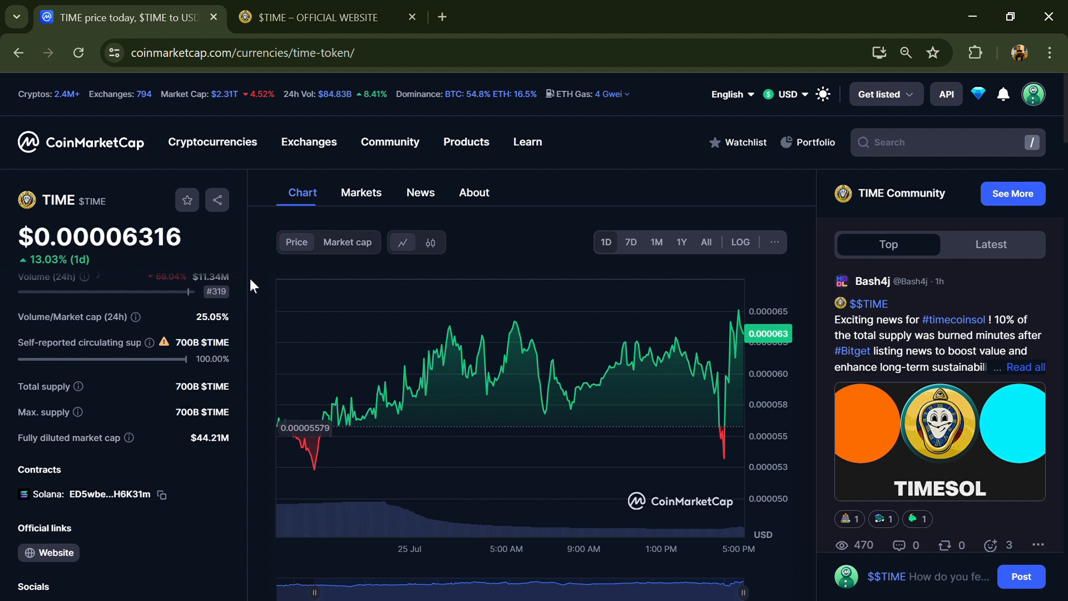
pyautogui.click(360, 192)
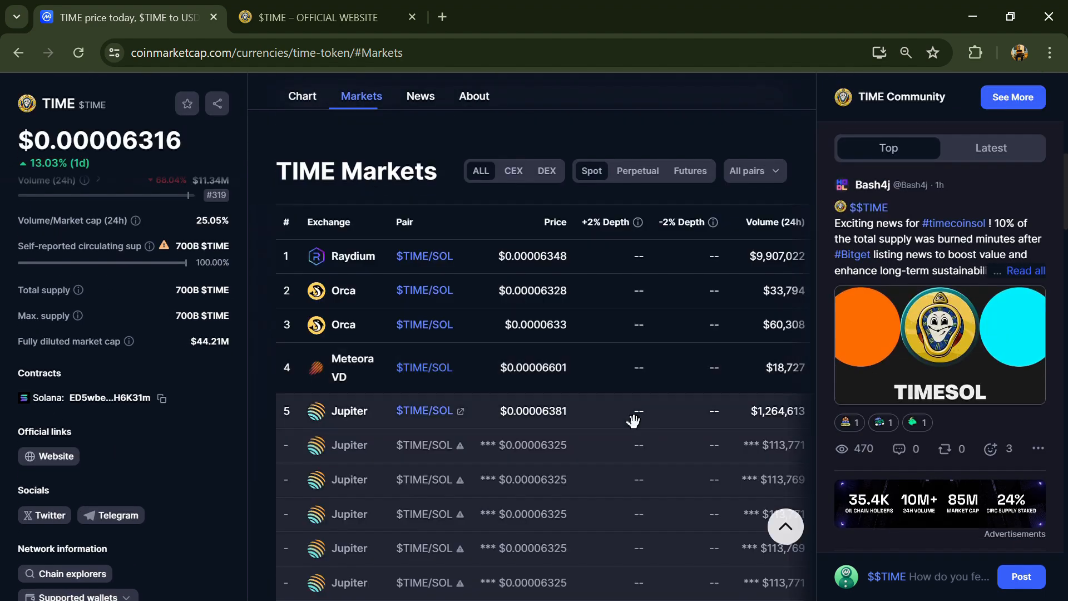
pyautogui.scroll(-3)
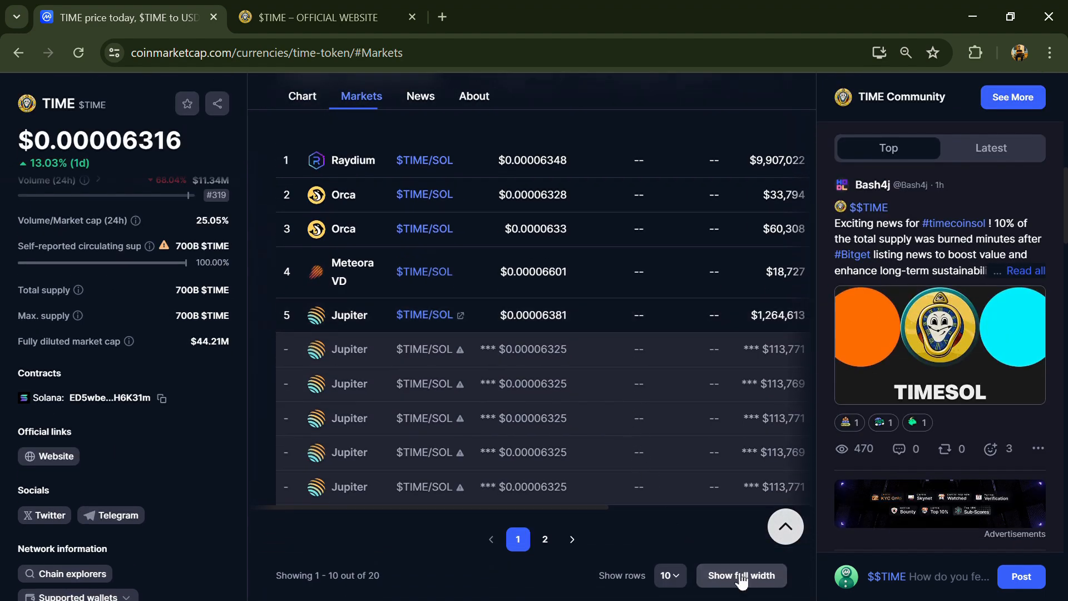
# - Show the TIME Markets table at full width with all 20 pairs and expand the 'All pairs' filter
pyautogui.click(741, 575)
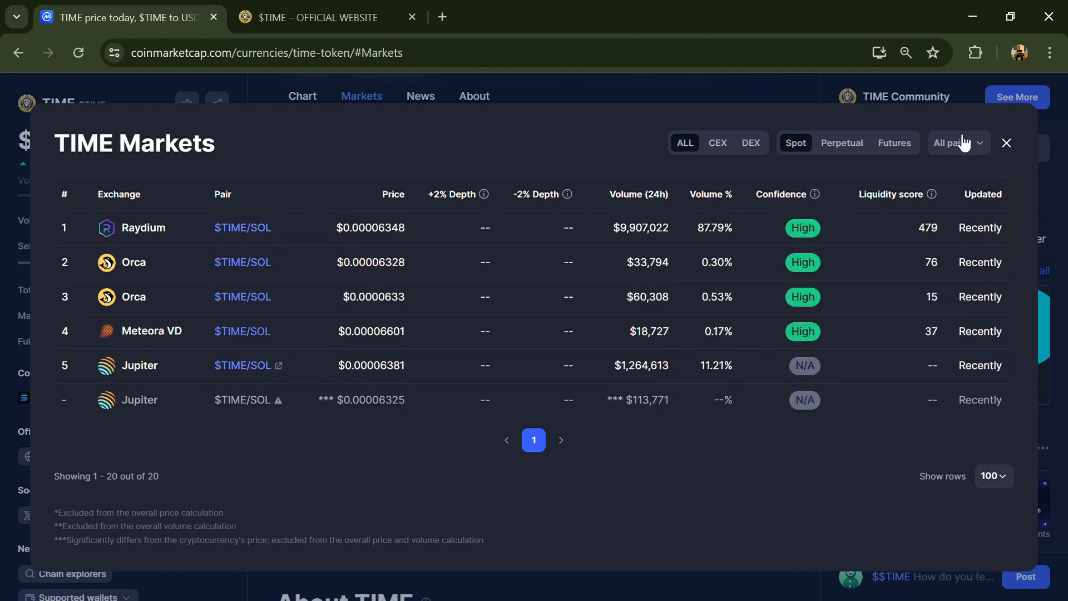
pyautogui.click(958, 143)
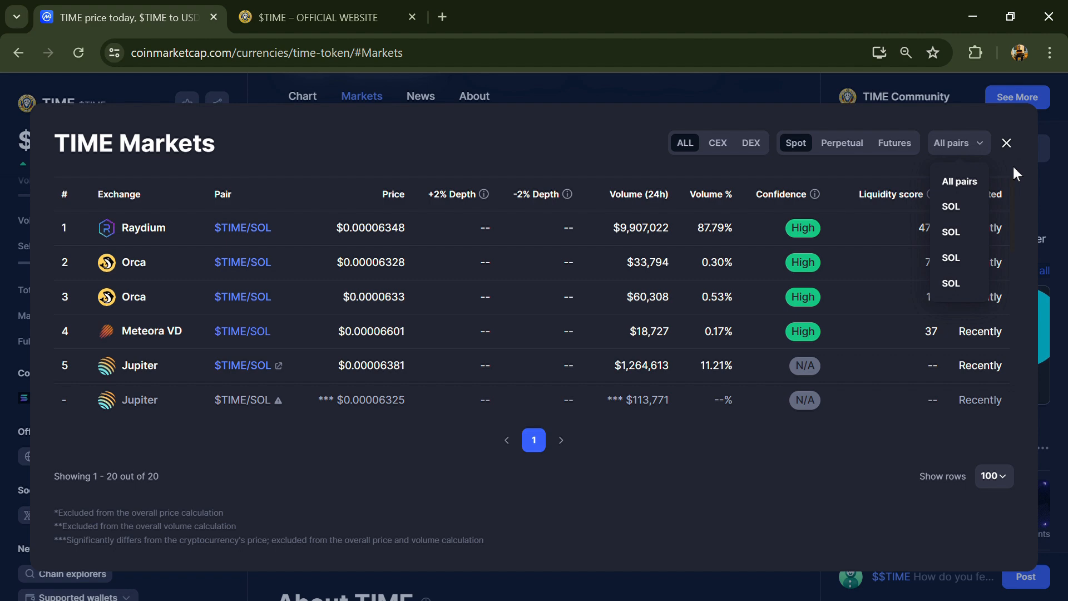